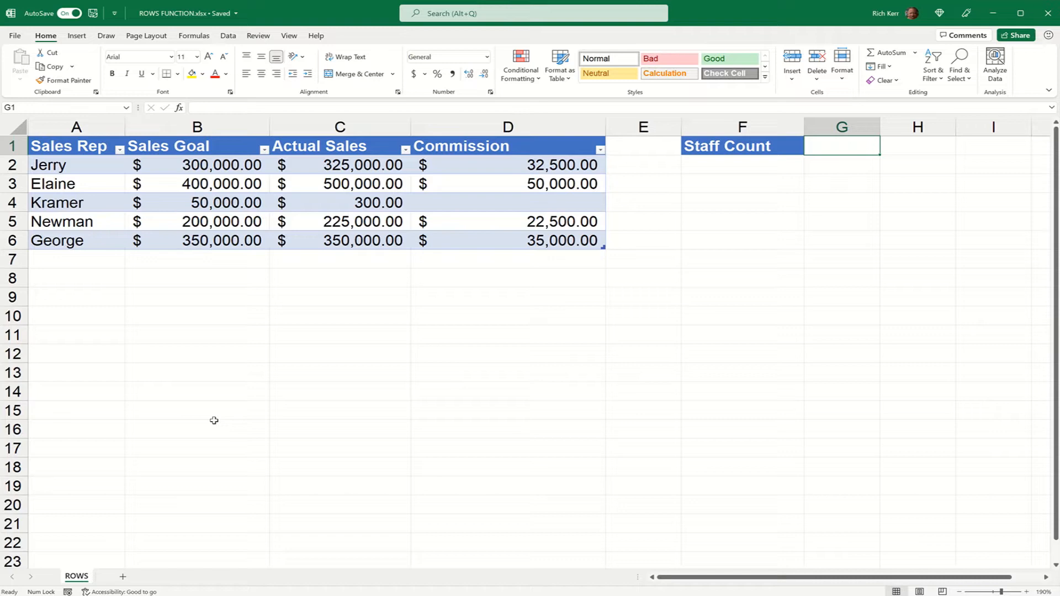
Turn off banded rows, emphasise the first column, and apply a different SalesReps table style.
left_click(363, 184)
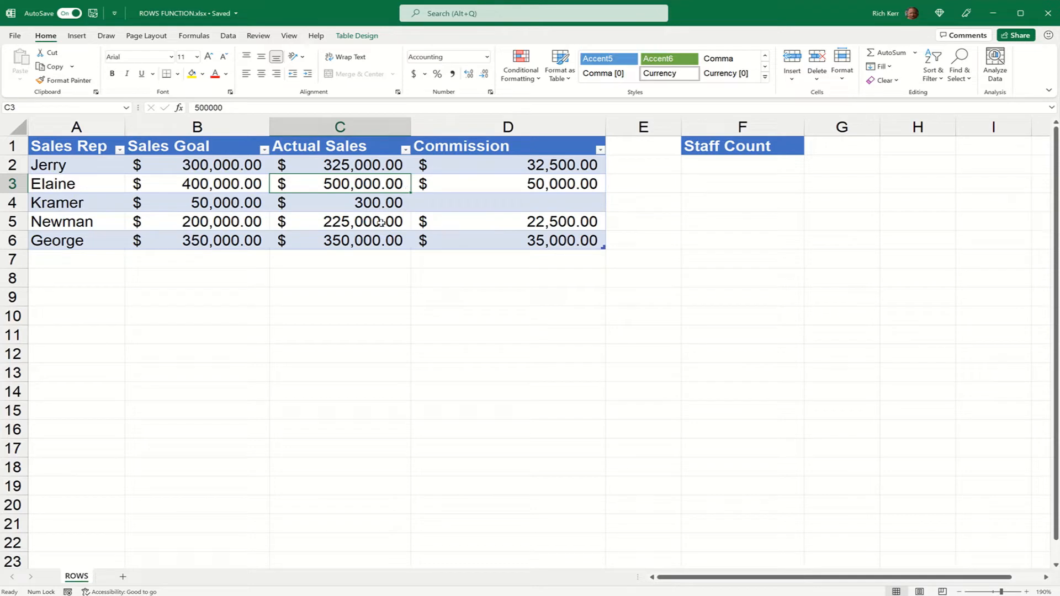
mouse_move(255, 217)
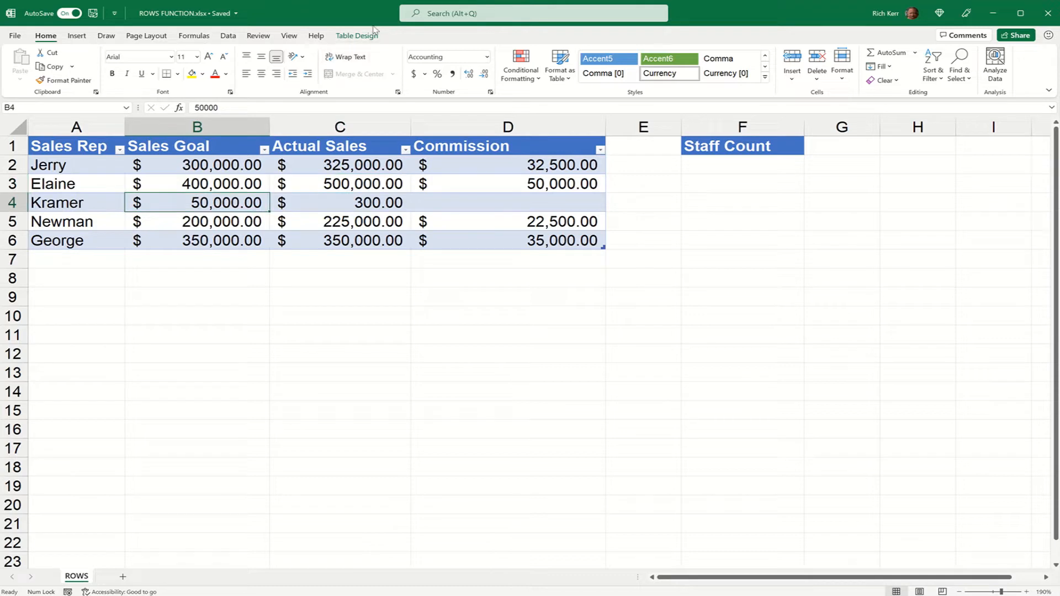
left_click(356, 36)
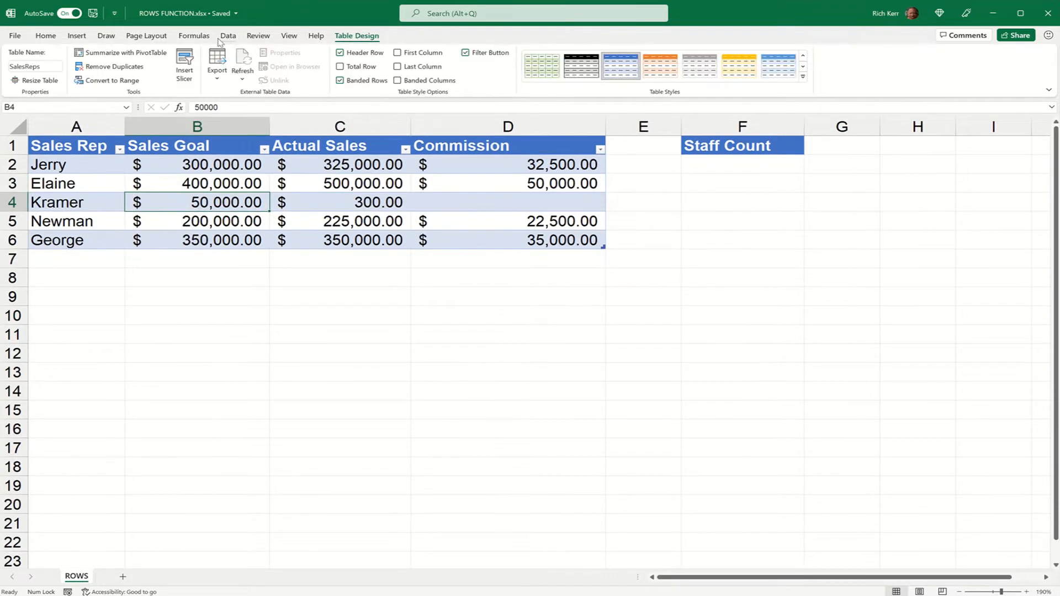
mouse_move(397, 185)
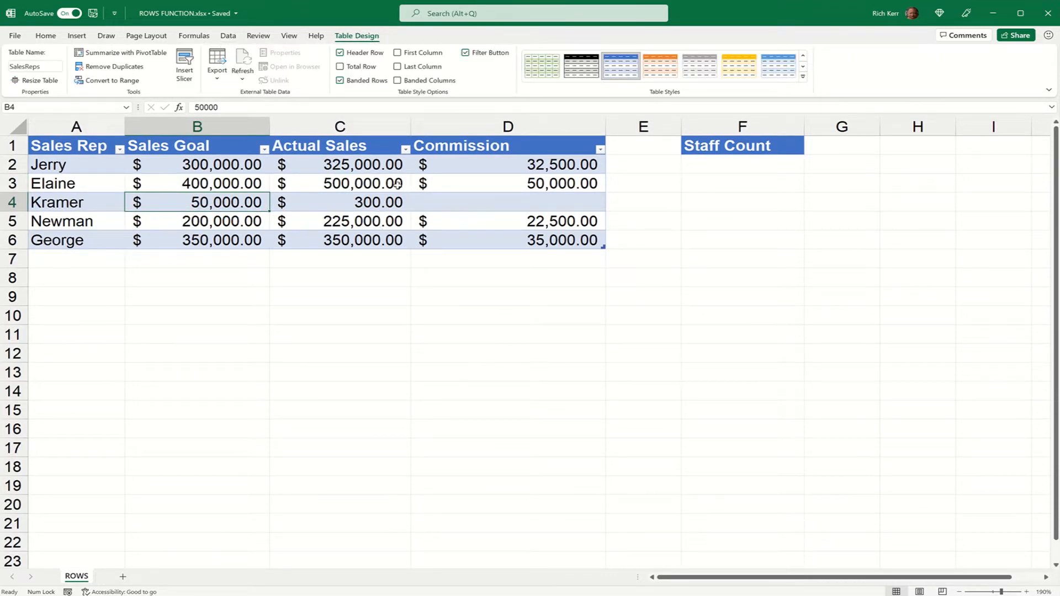
left_click(364, 184)
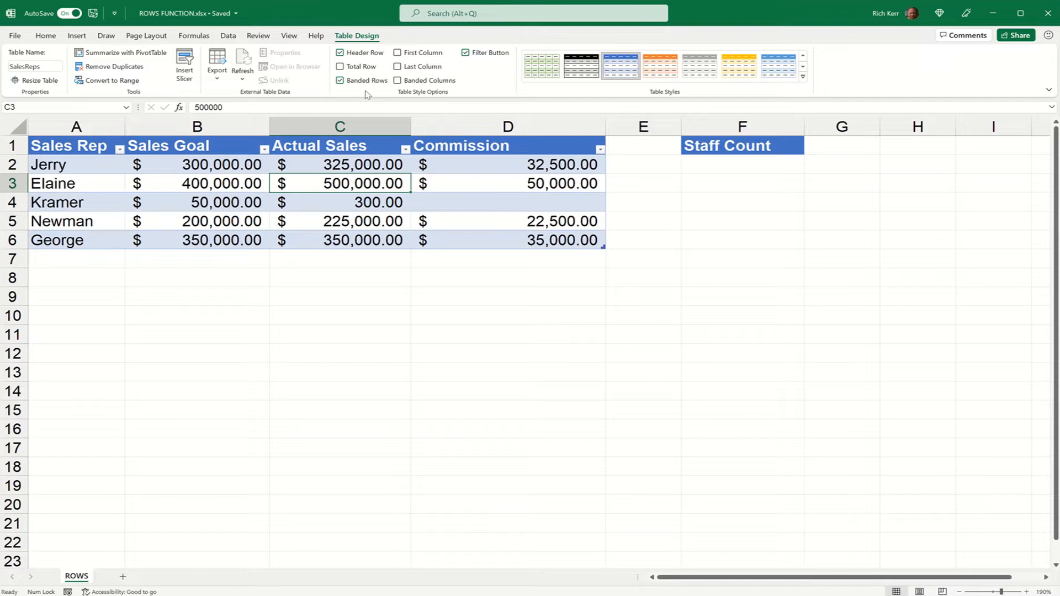
left_click(341, 79)
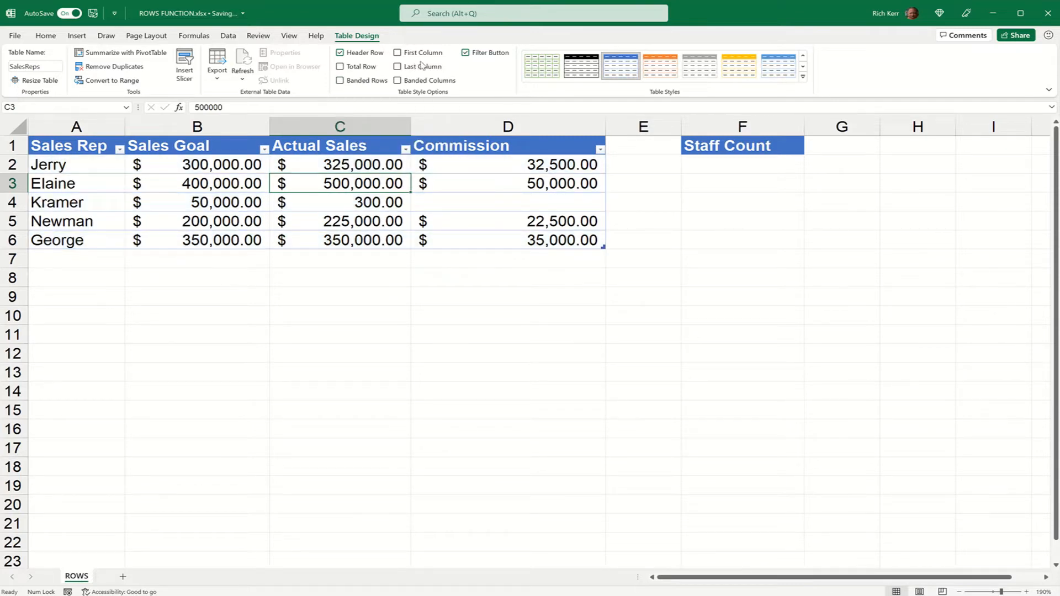
left_click(397, 53)
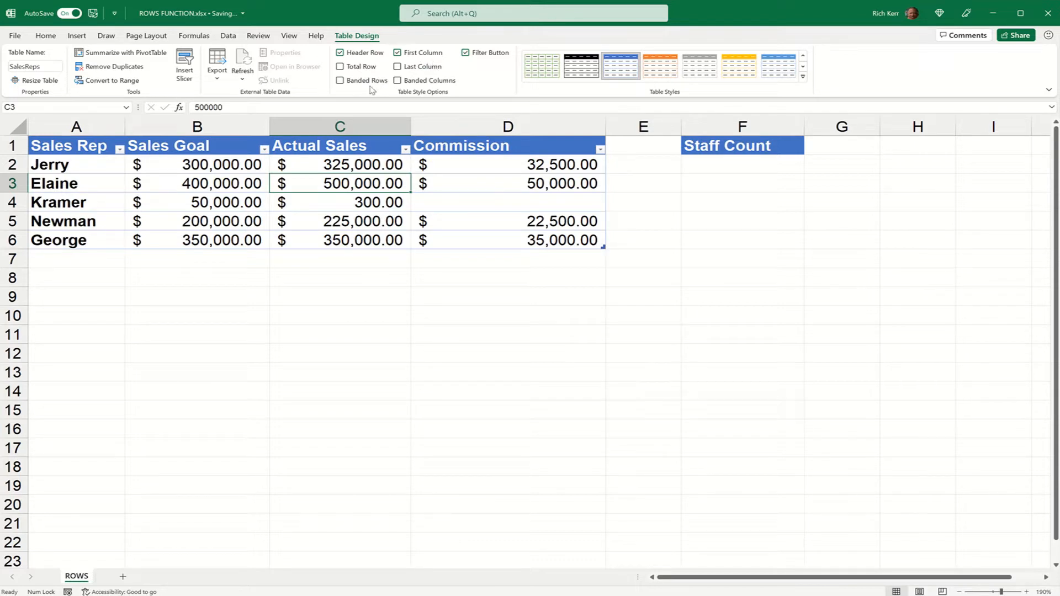
left_click(398, 53)
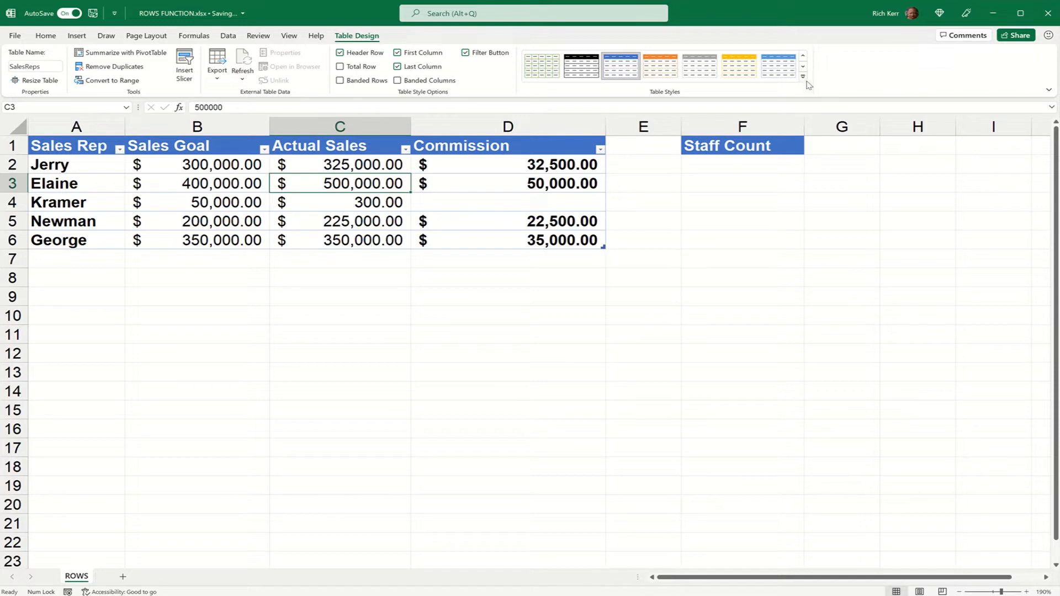
left_click(803, 75)
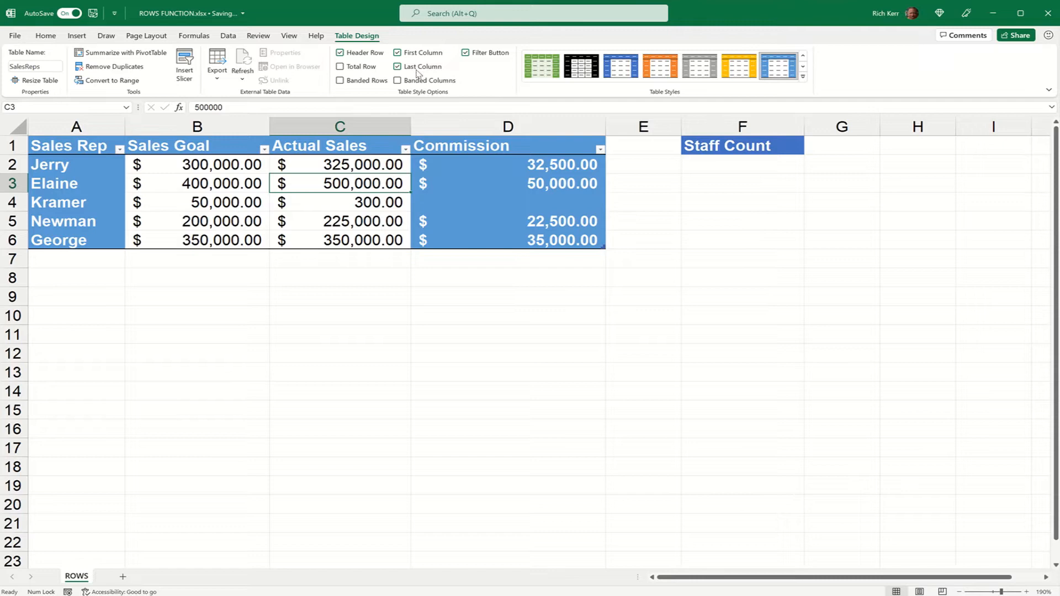
left_click(397, 66)
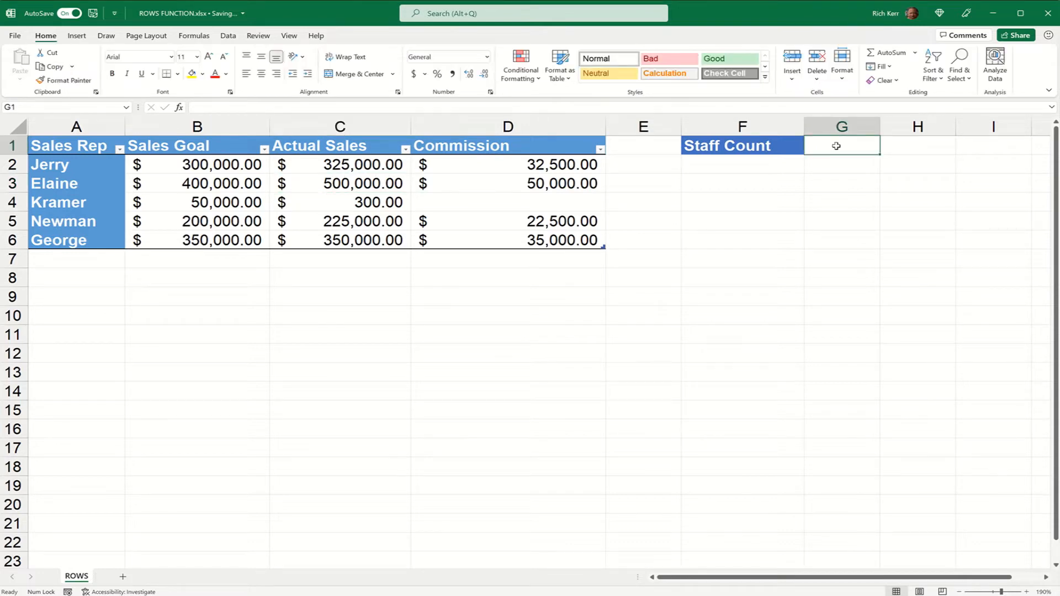
type("=r")
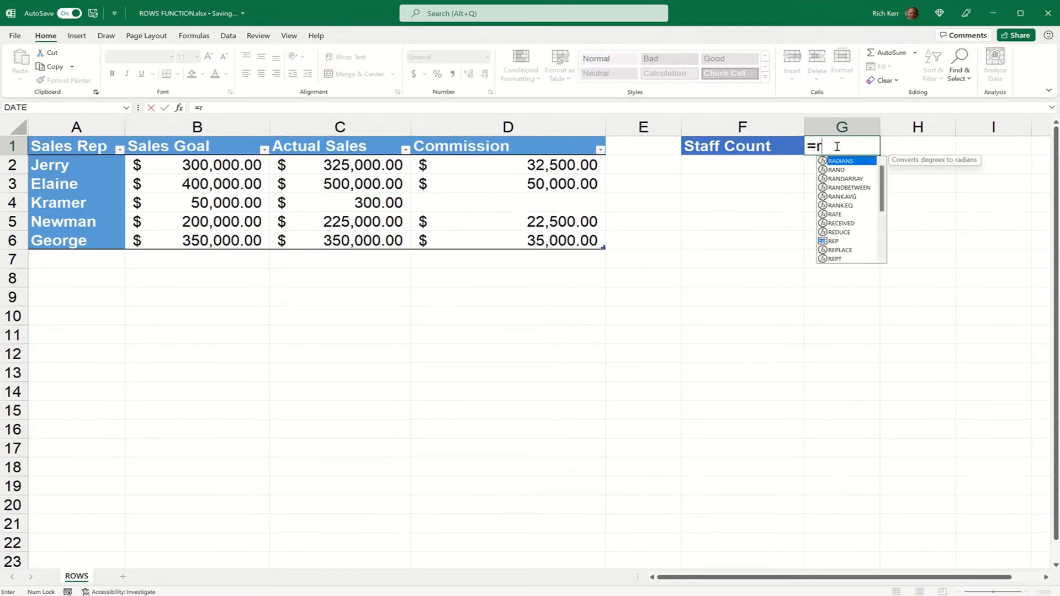
type("ows(")
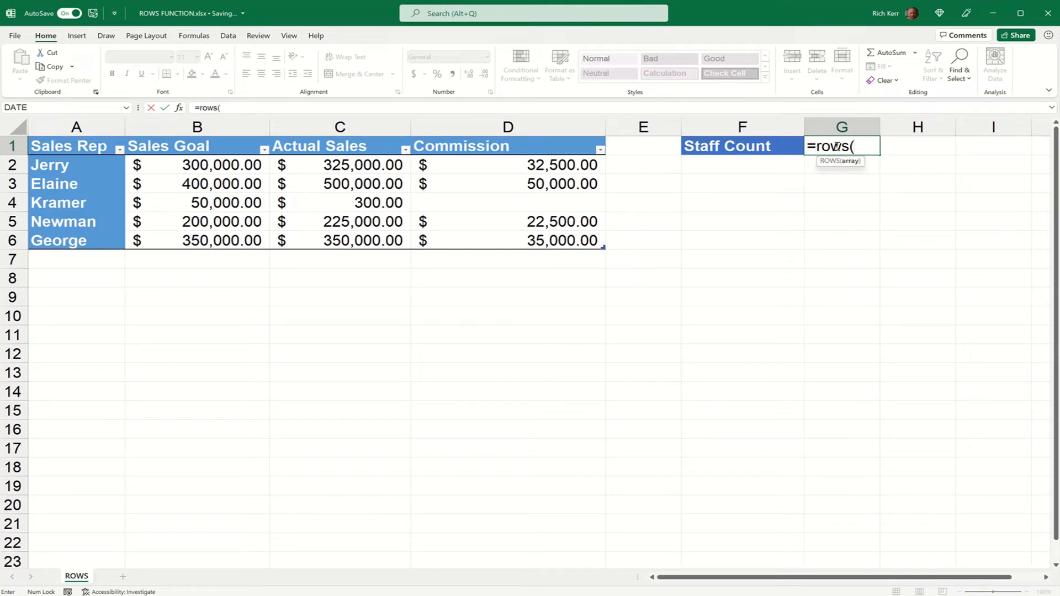
left_click(340, 165)
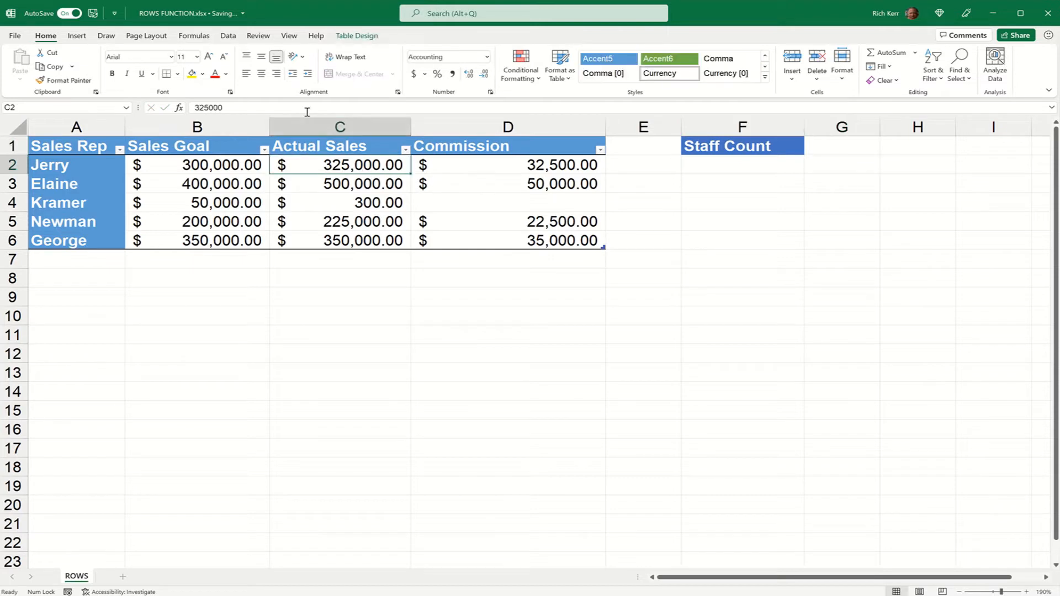
left_click(357, 36)
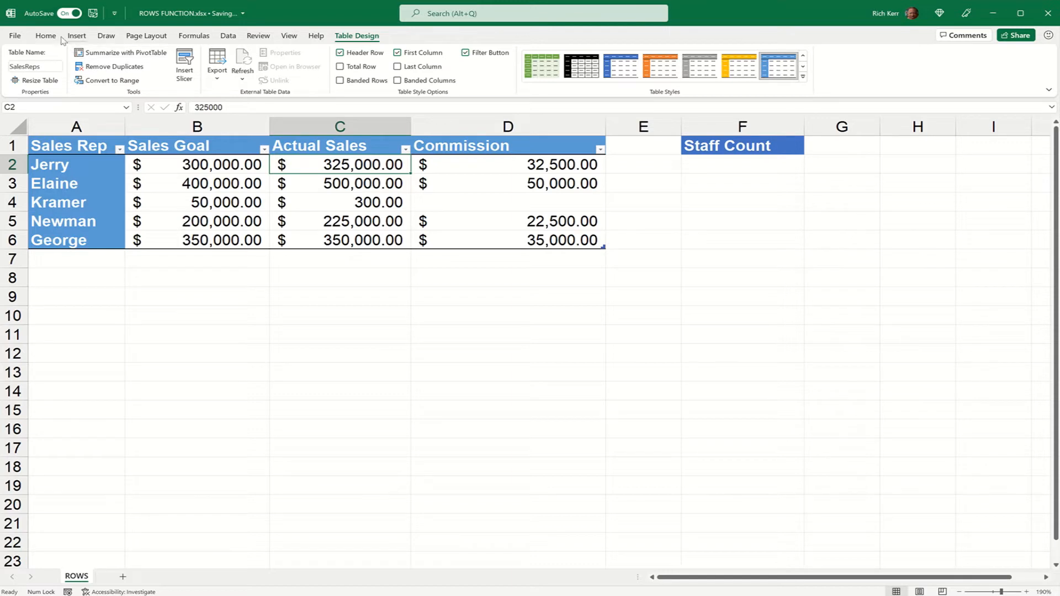
left_click(45, 35)
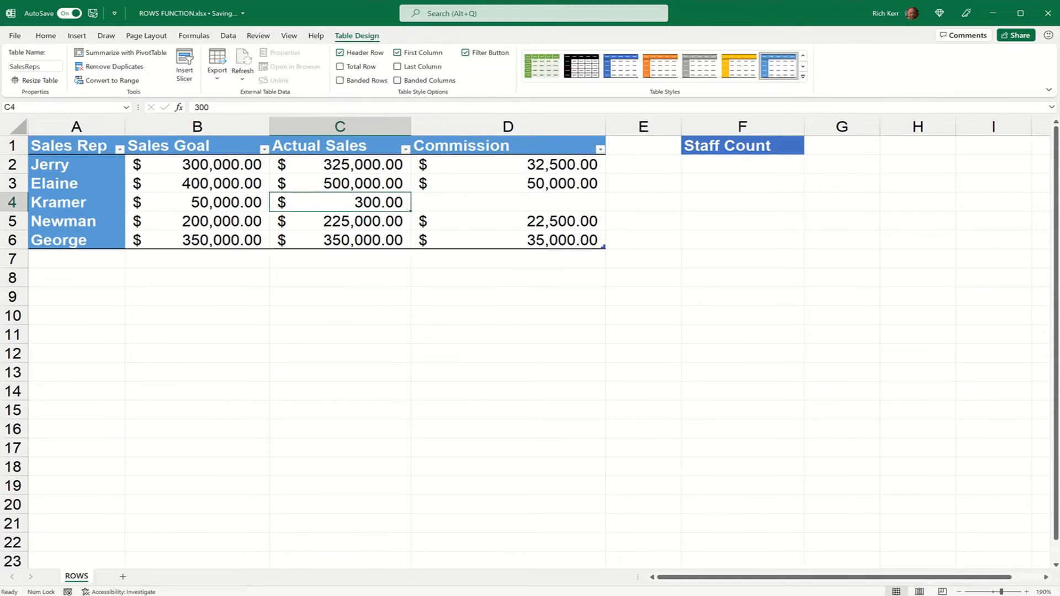
mouse_move(32, 66)
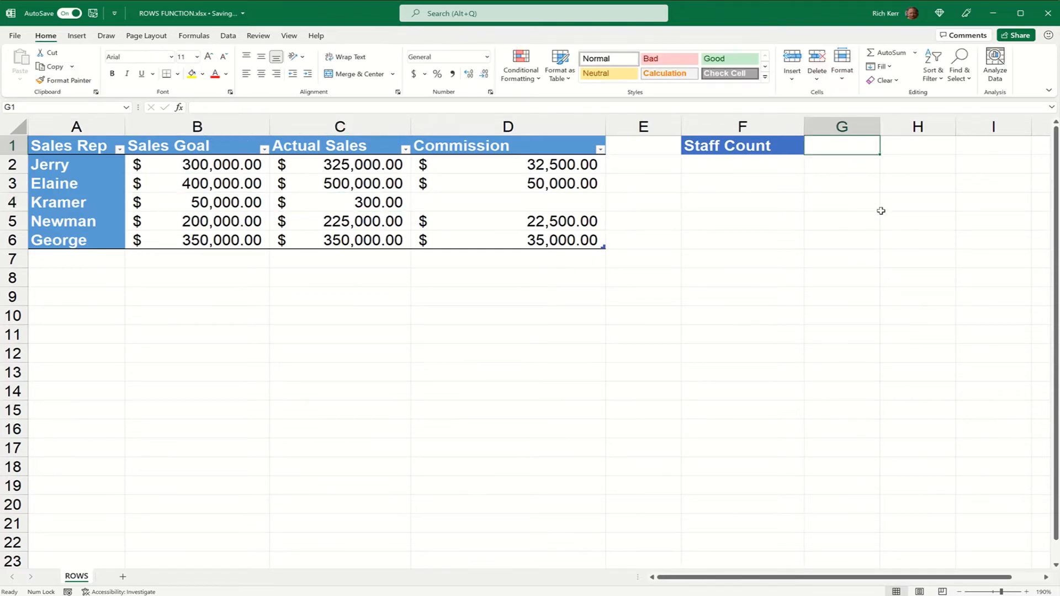
type("=rows(")
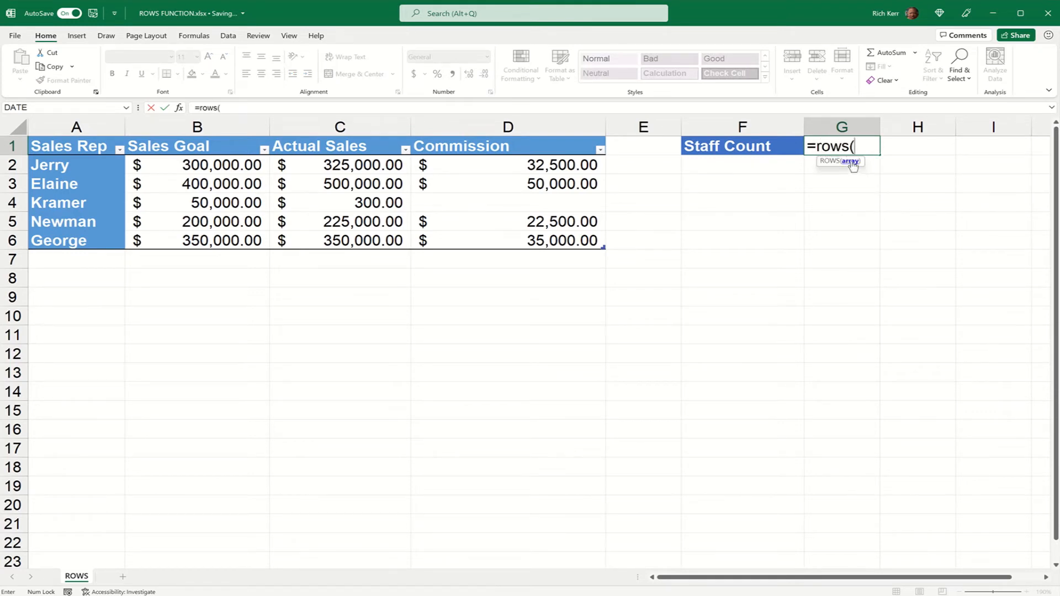
mouse_move(850, 178)
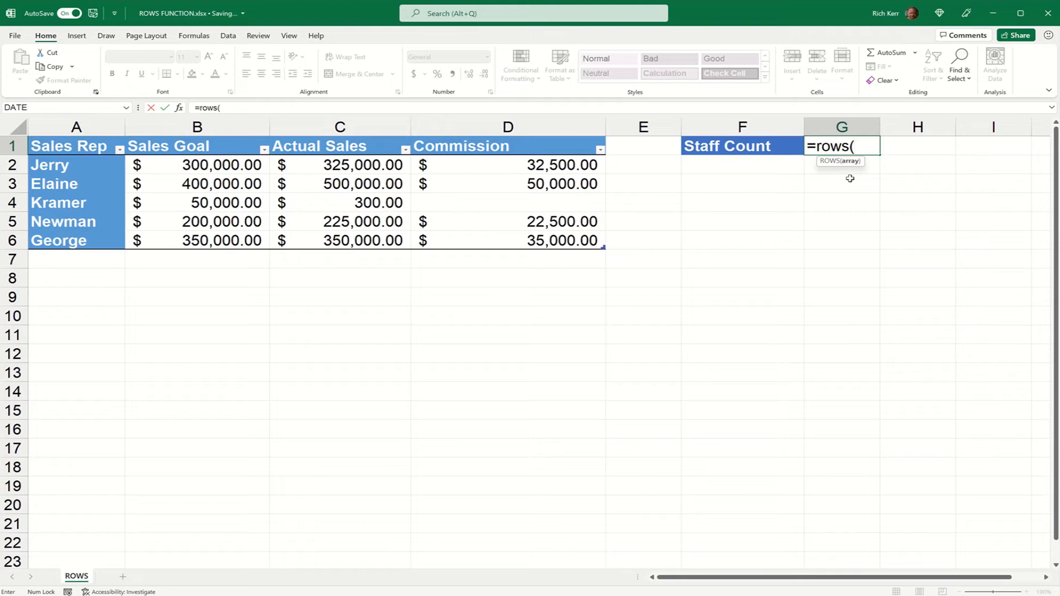
Enter =ROWS(SalesReps) in G1 so Staff Count returns 5.
type("sal")
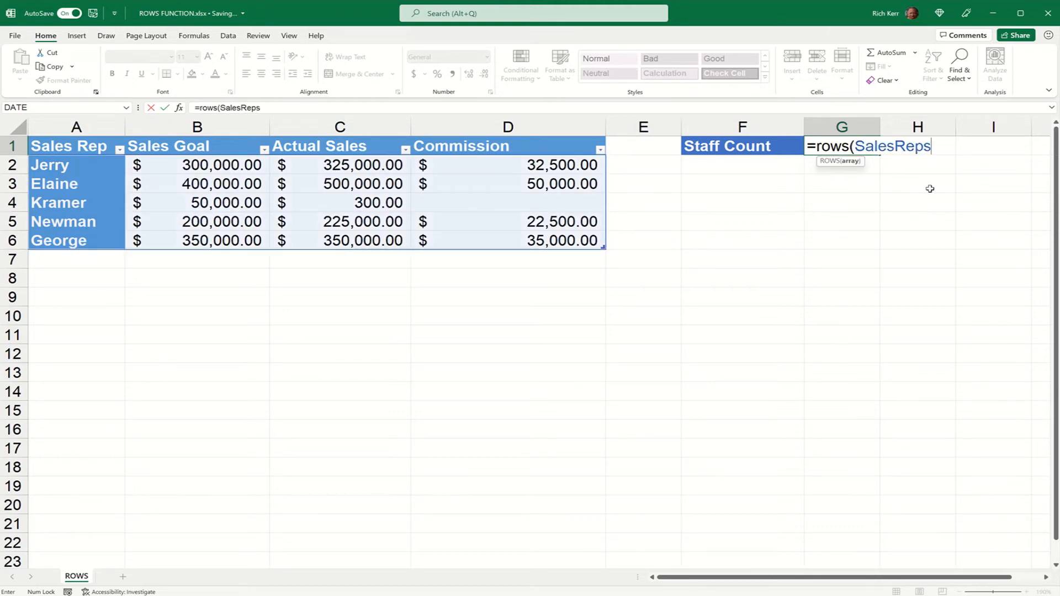
type(")")
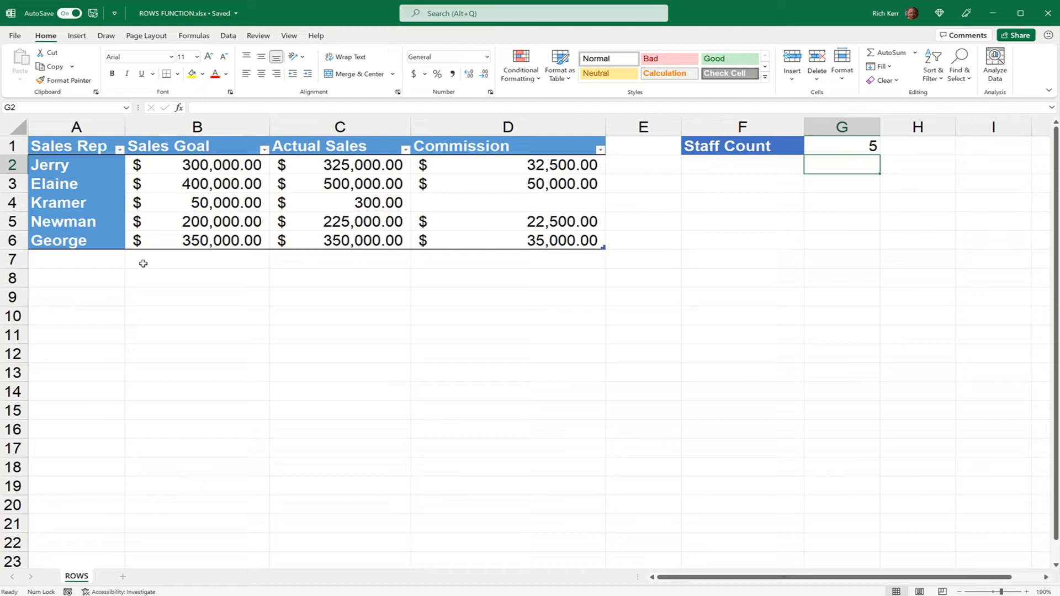
mouse_move(177, 261)
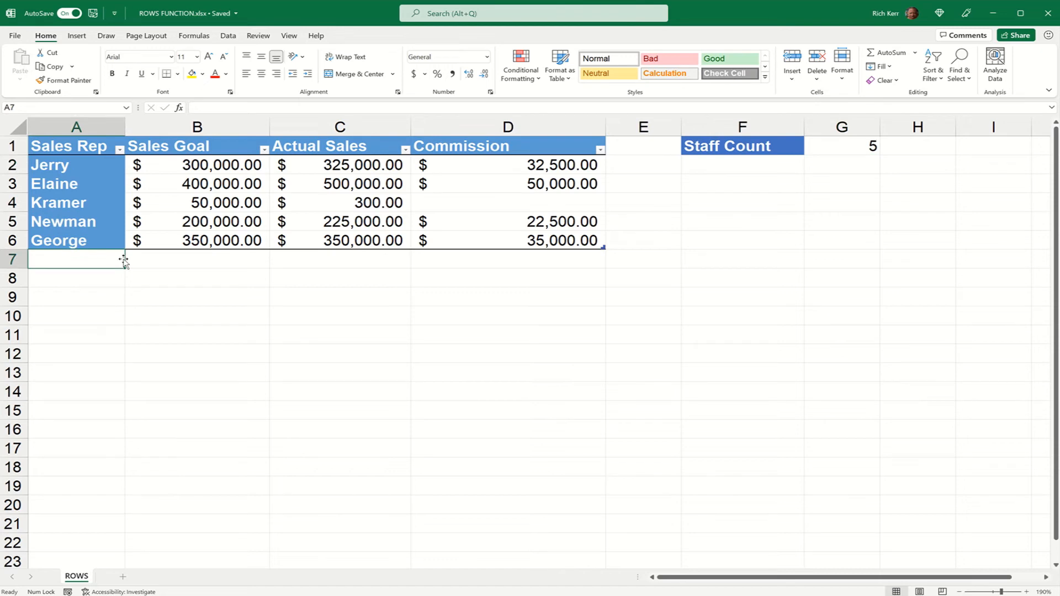
Enter David in A7 to add a new SalesReps table row.
type("David")
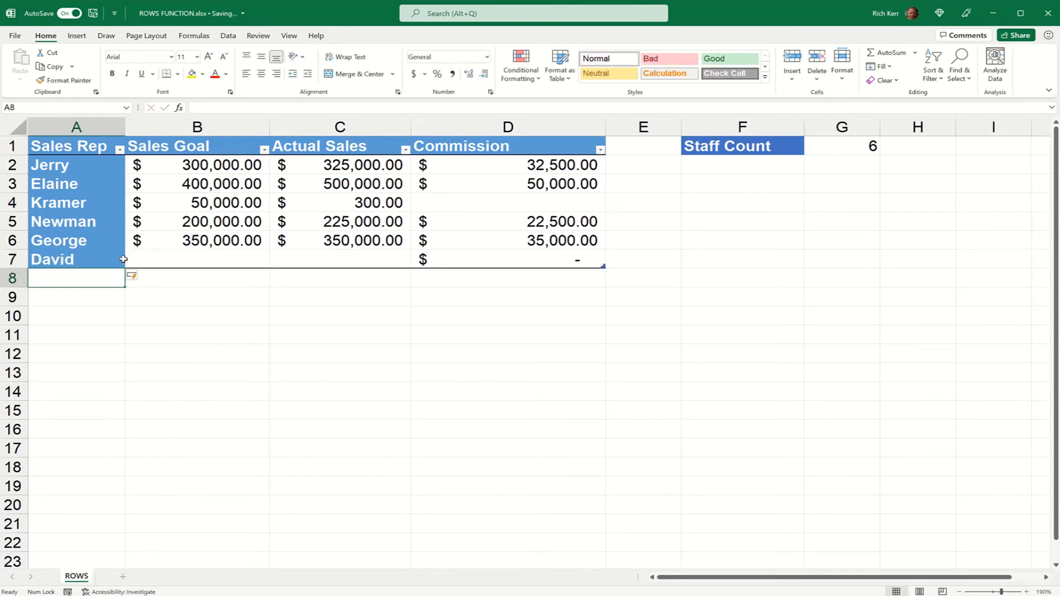
mouse_move(841, 217)
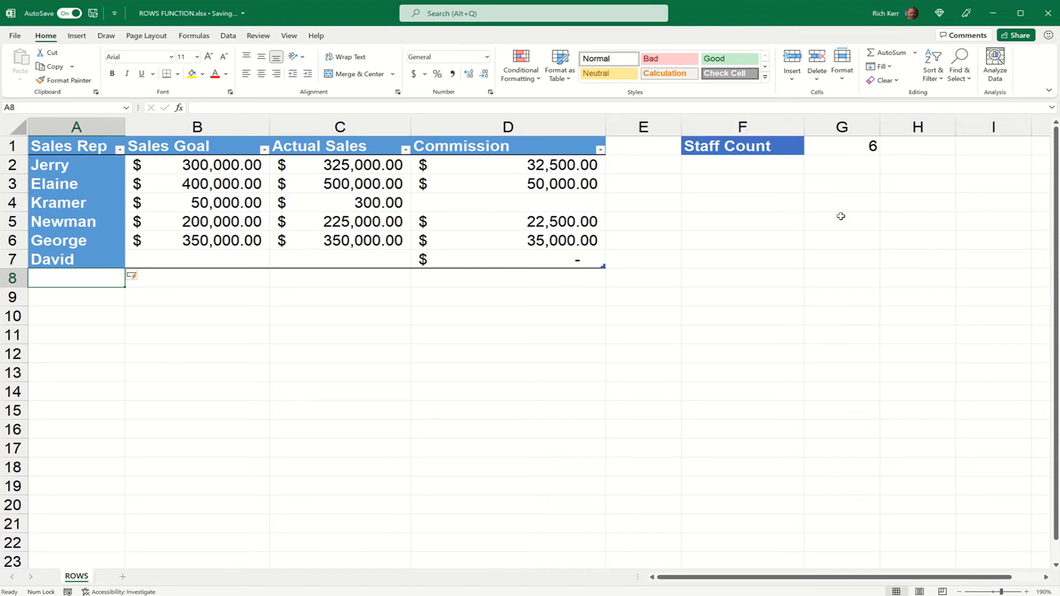
mouse_move(686, 232)
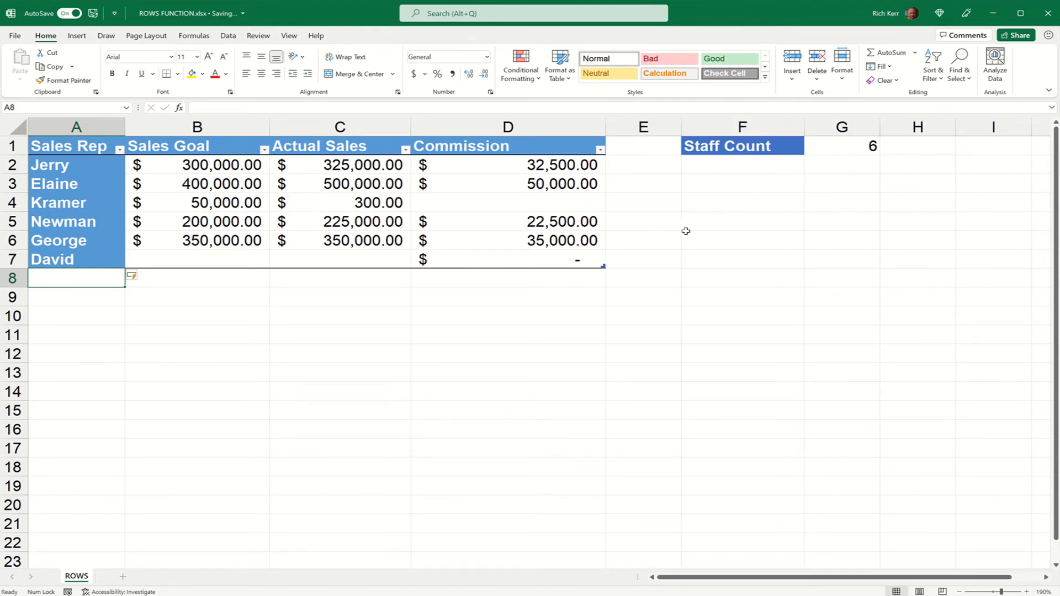
mouse_move(541, 248)
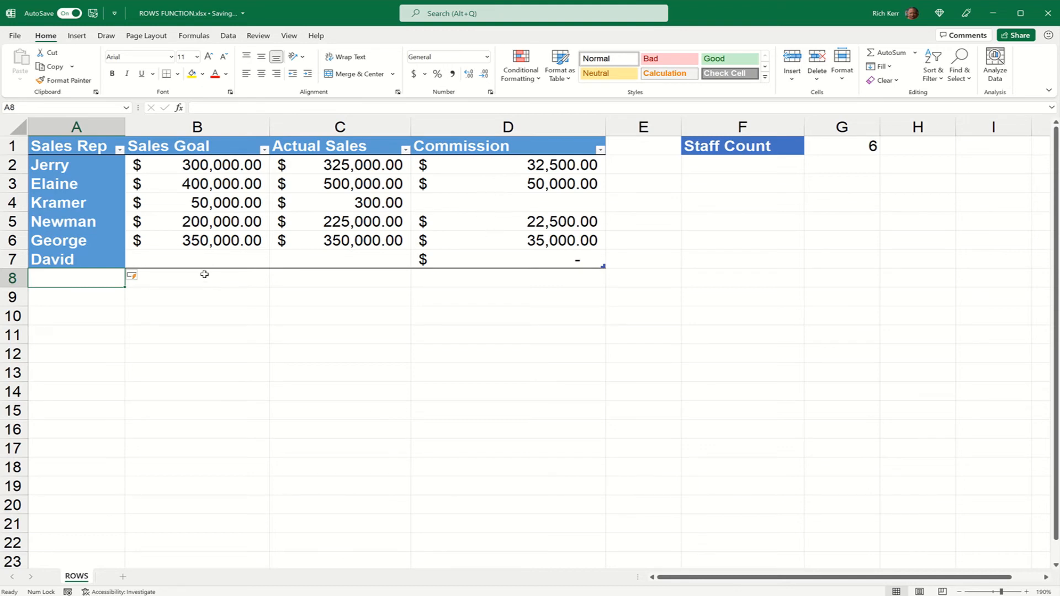
mouse_move(335, 246)
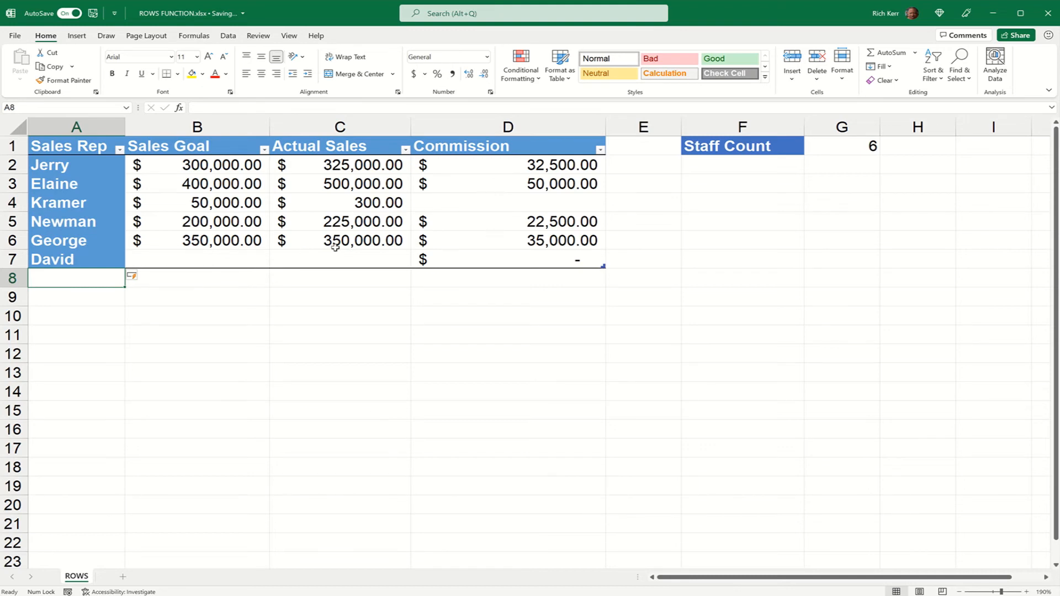
Enter David's Sales Goal 30,000 and Actual Sales 58,000, giving a 5,800 commission.
left_click(197, 259)
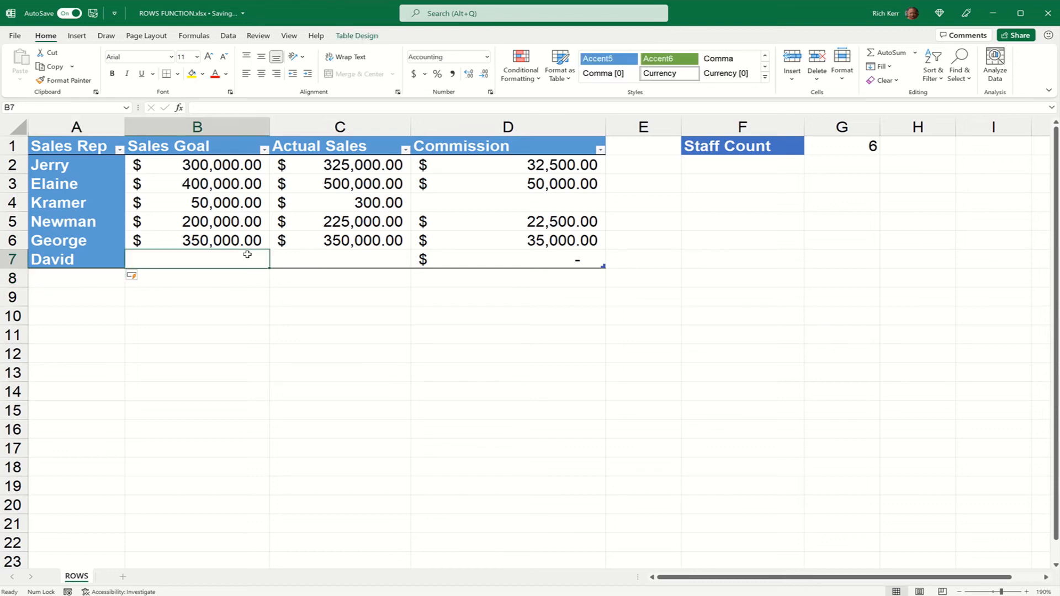
type("300000.00")
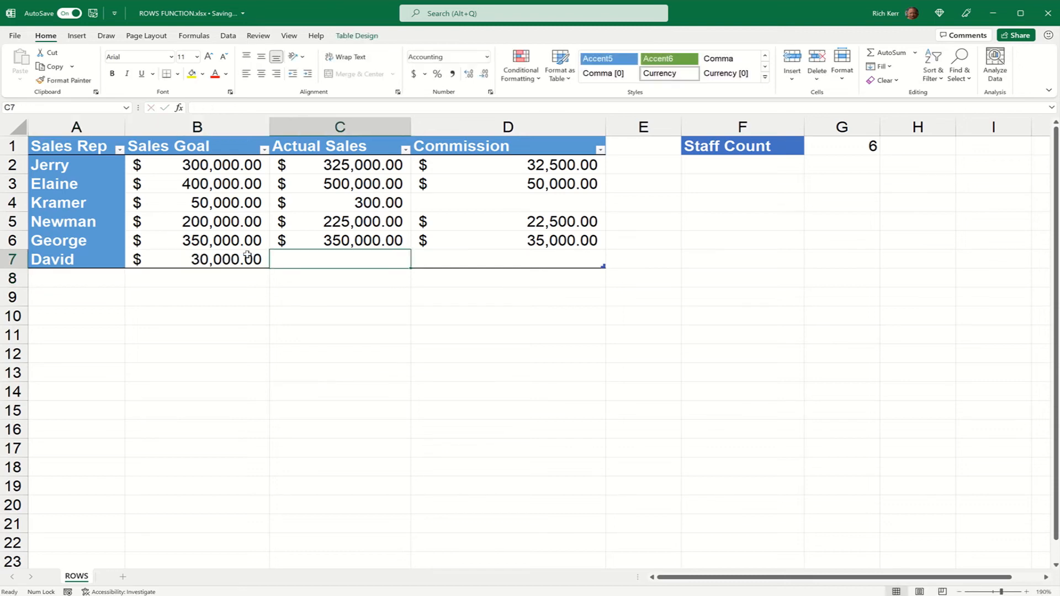
type("5")
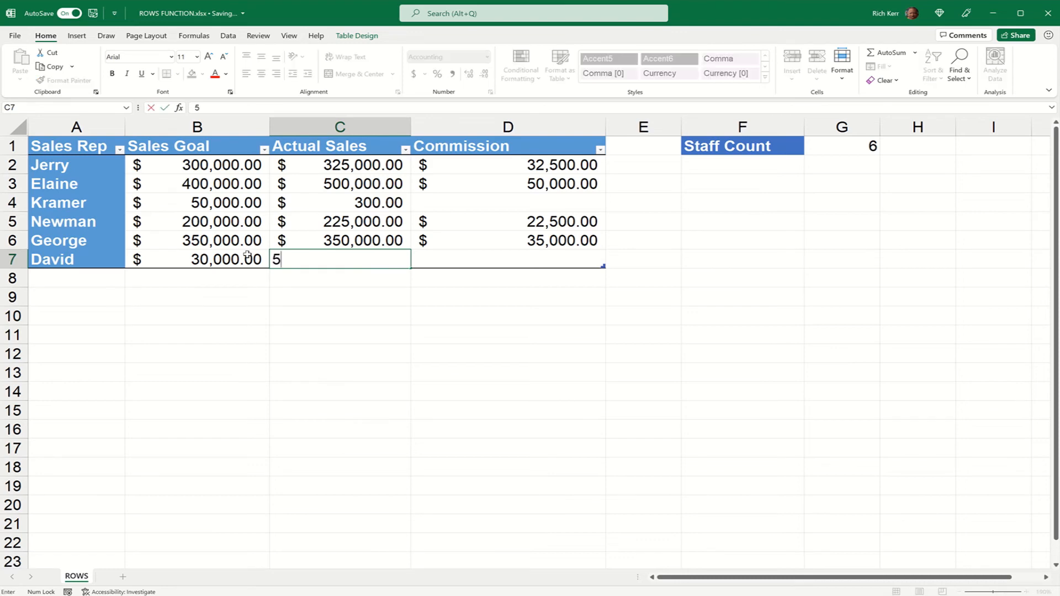
key("Enter")
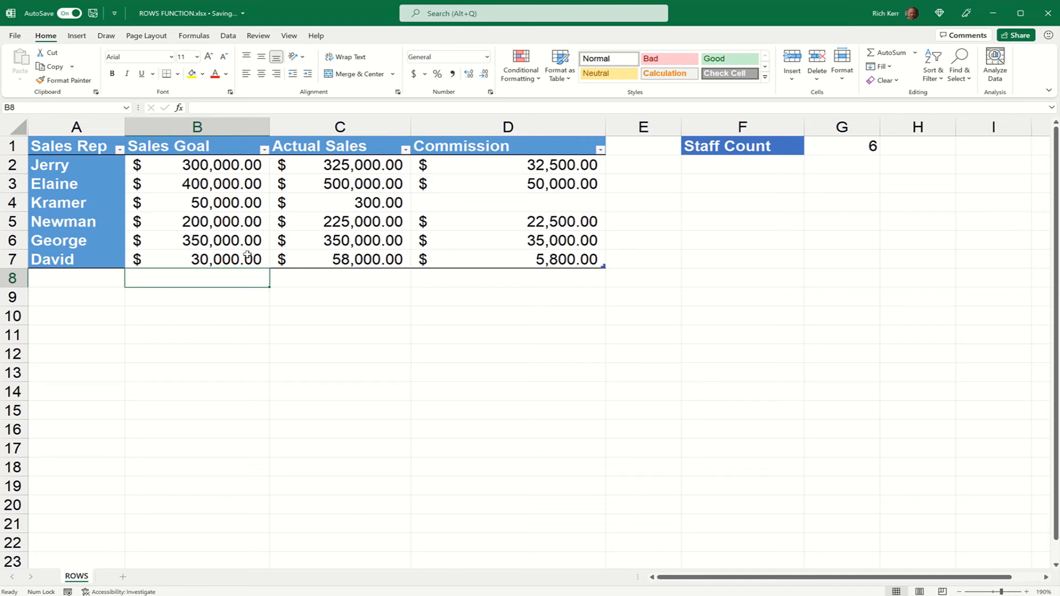
mouse_move(793, 159)
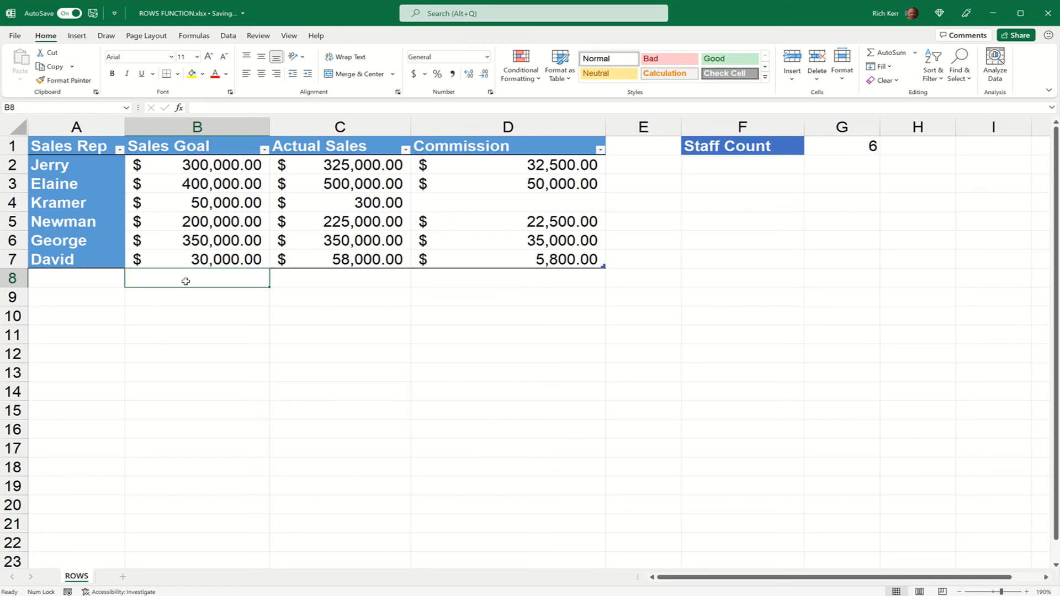
left_click(196, 126)
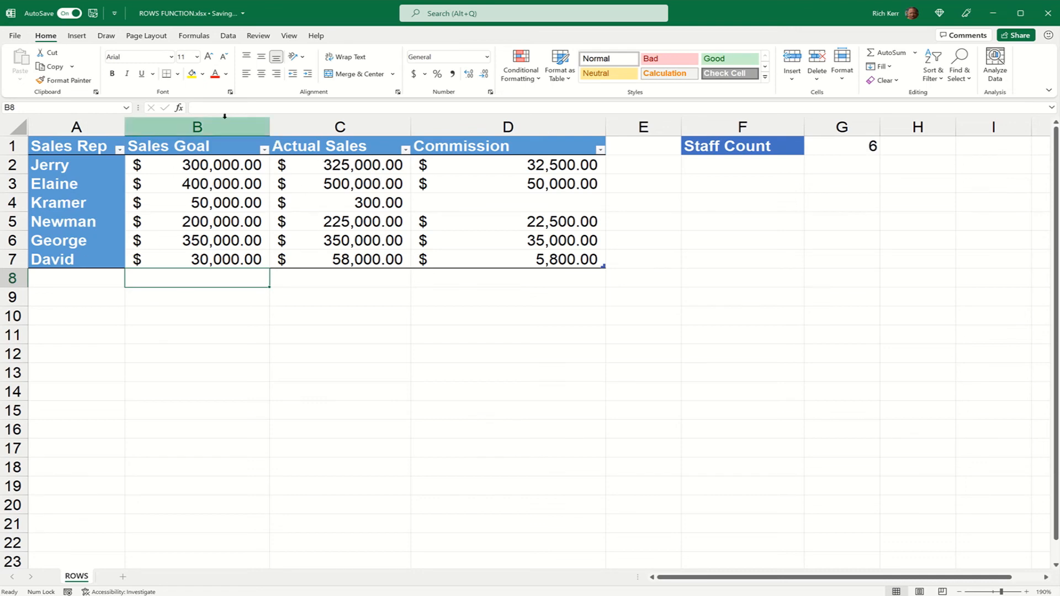